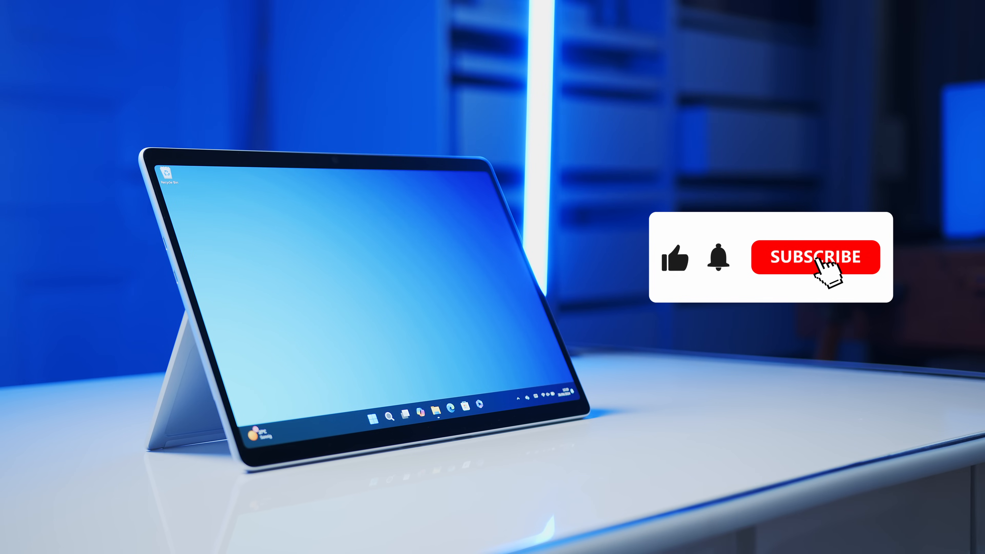
Step: Mark the channel as Subscribed and the video as liked in the outro overlay
left_click(815, 257)
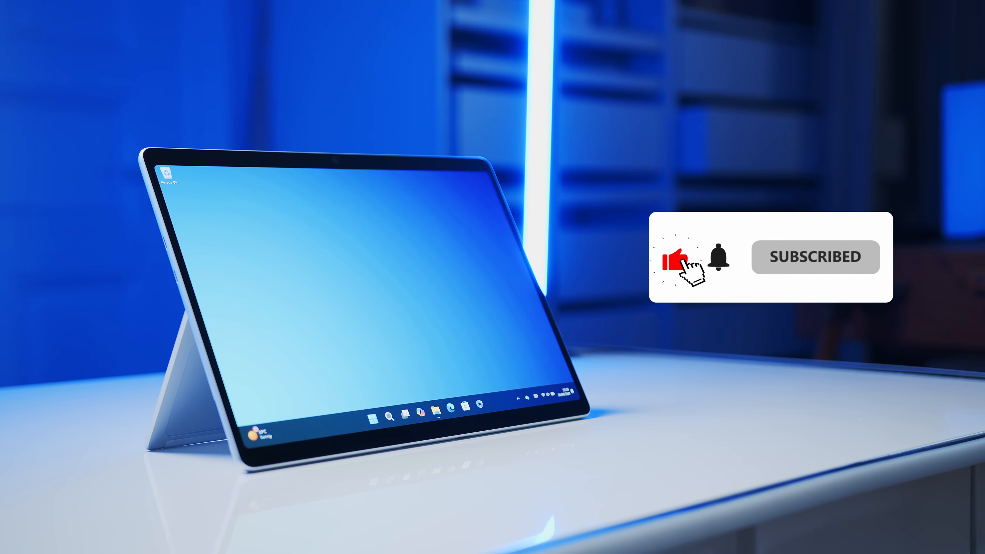